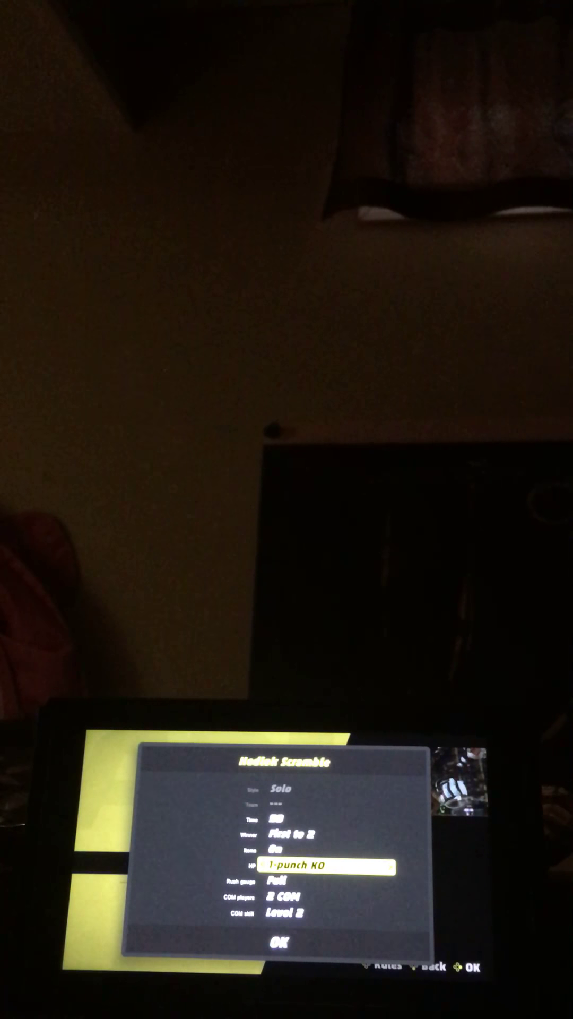
pyautogui.press('Down')
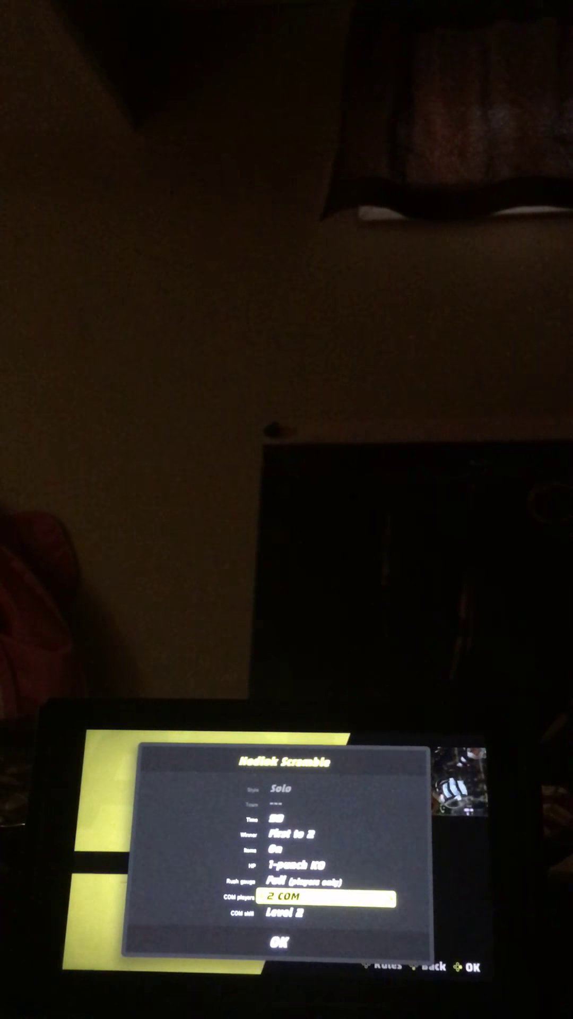
pyautogui.press('down')
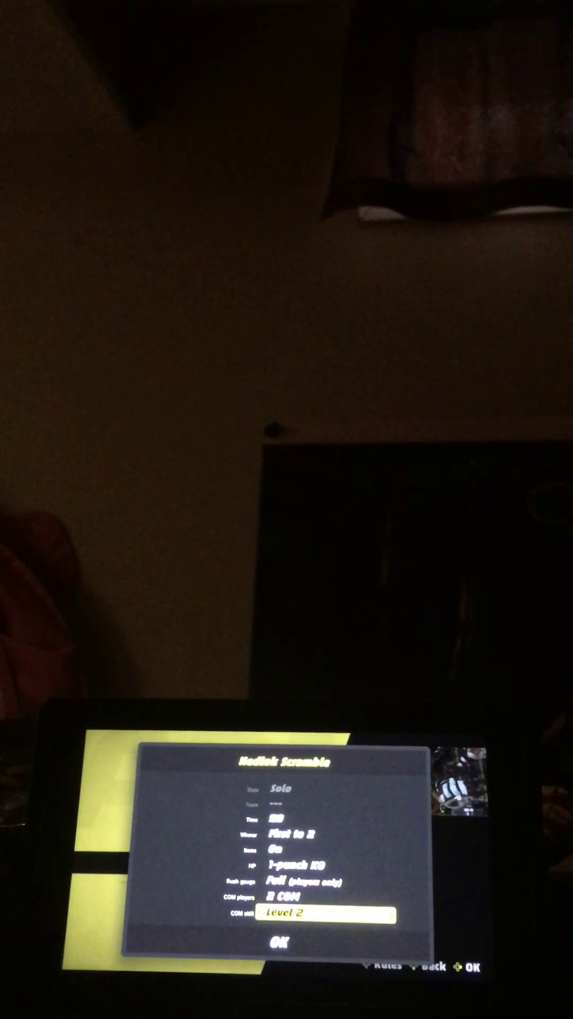